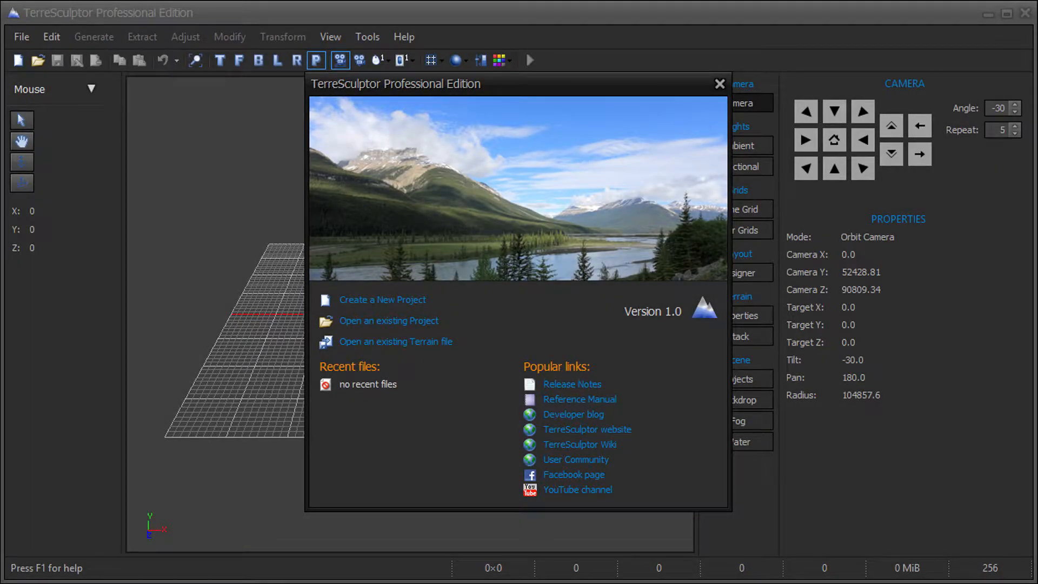
Create a new 2048×2048 terrain project and open the Perlin Noisemap generator preview.
{"action": "left_click", "coordinate": [382, 299]}
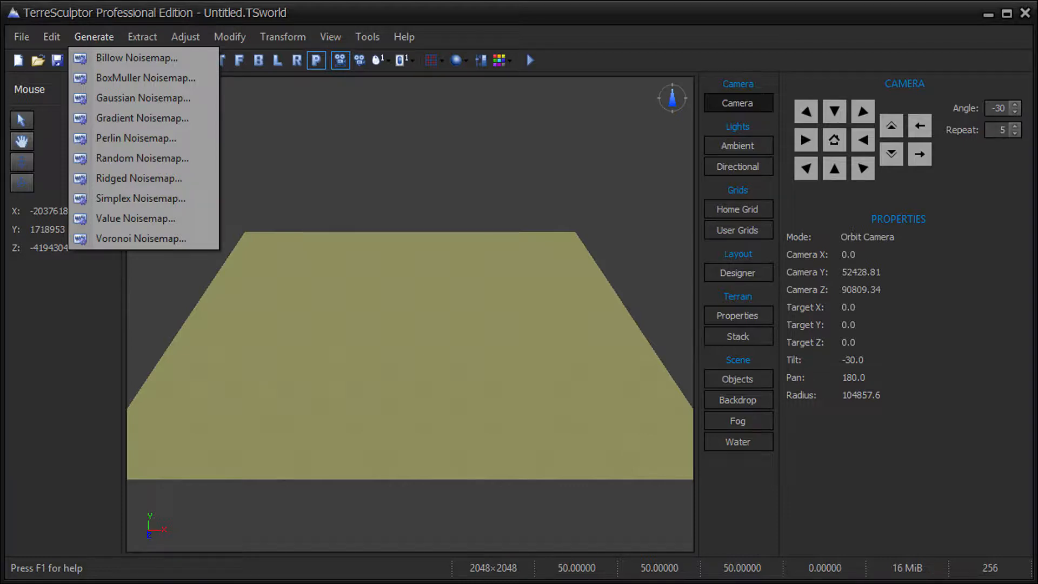
{"action": "left_click", "coordinate": [135, 138]}
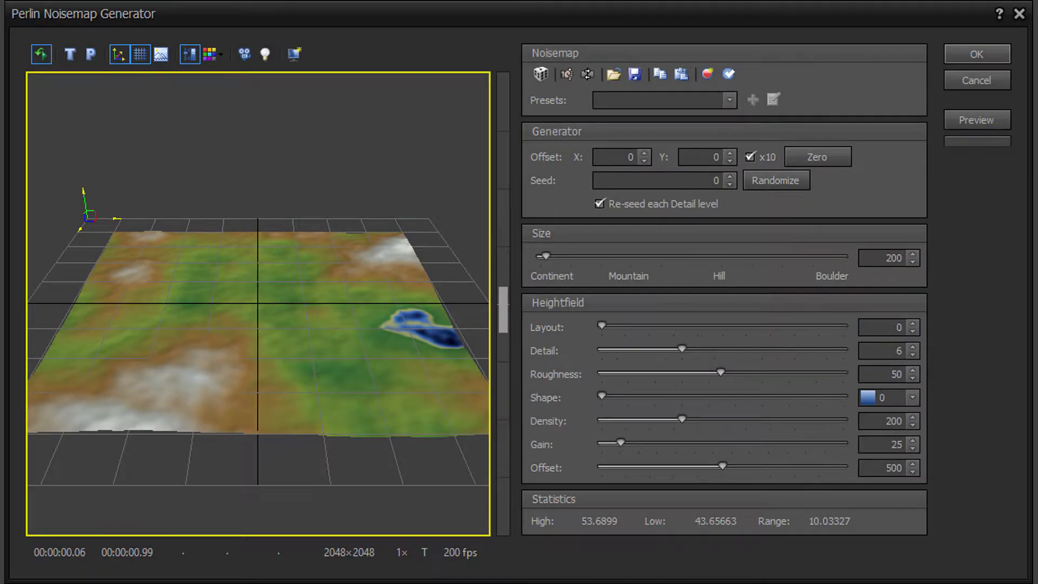